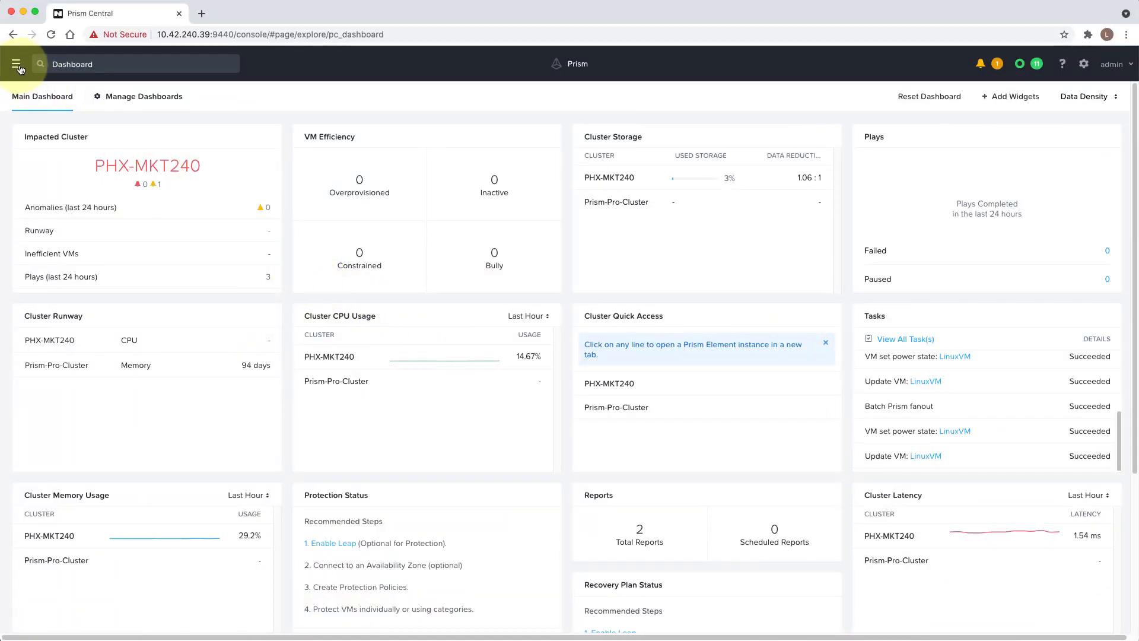
From the main menu, go to Operations > Playbooks and start a new playbook
click(16, 64)
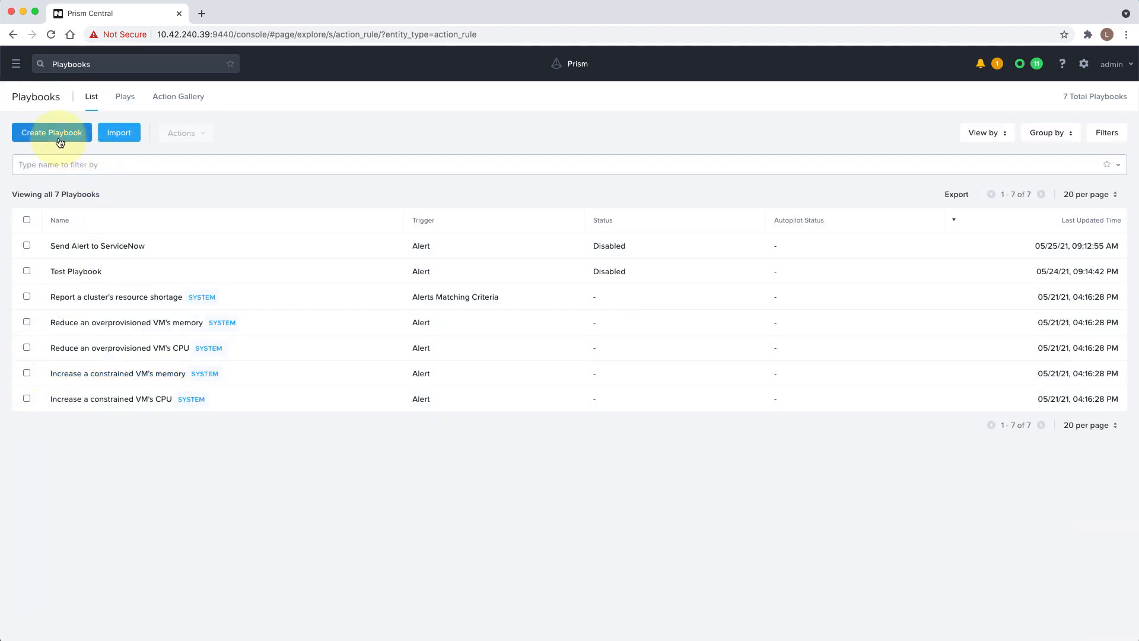
click(51, 132)
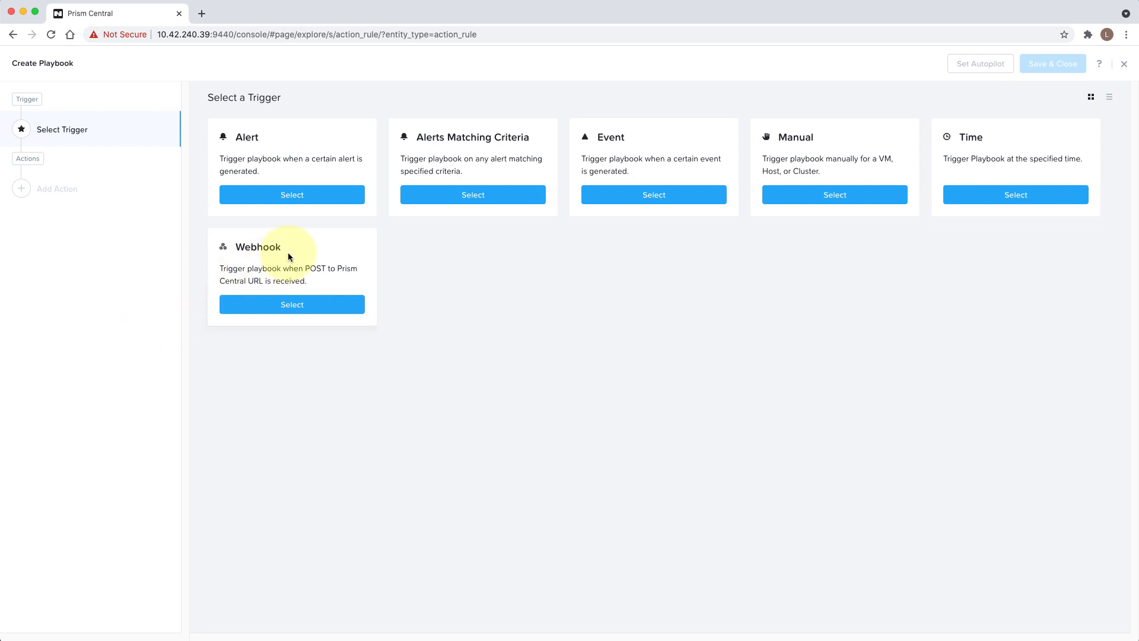
Set an Alert trigger using the VM Memory Constrained policy, found by searching 'constra'
click(292, 194)
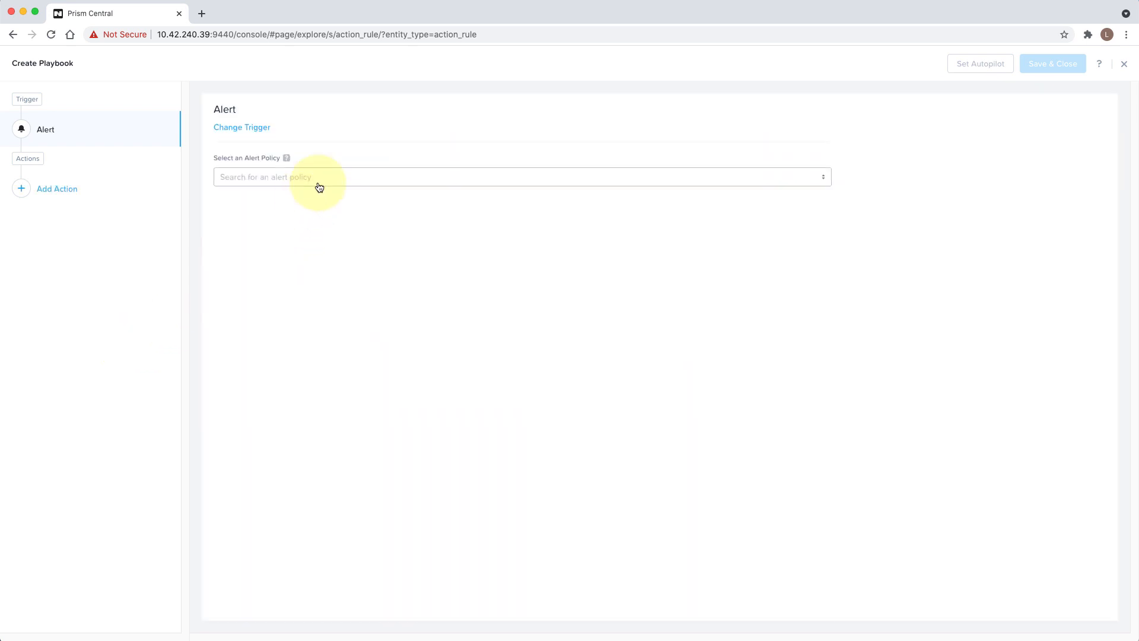
text(constra)
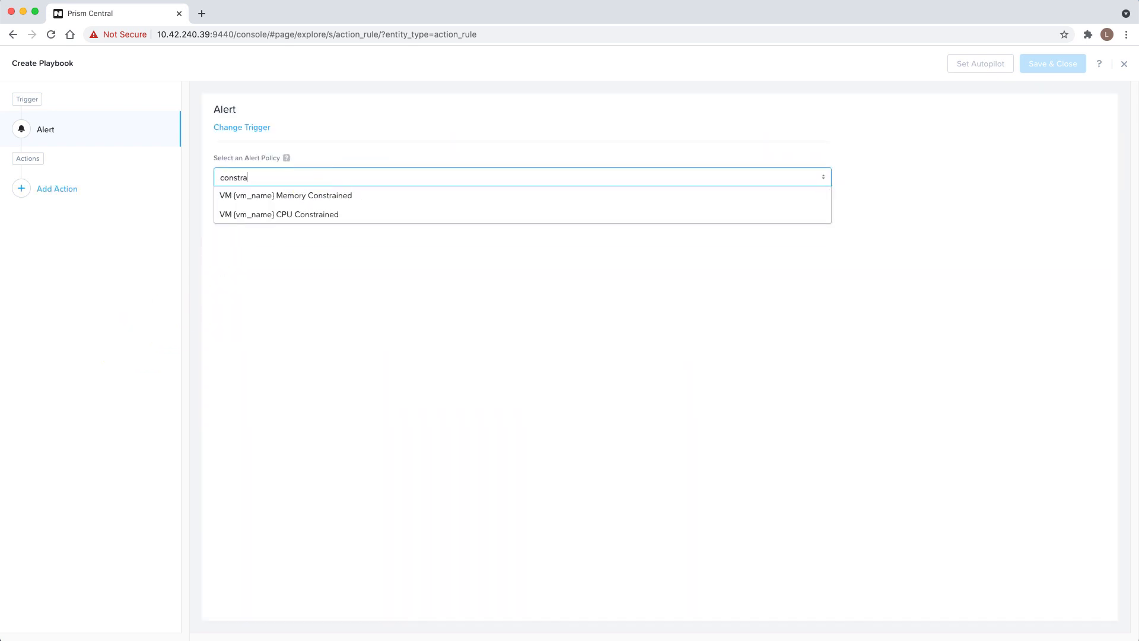
click(304, 195)
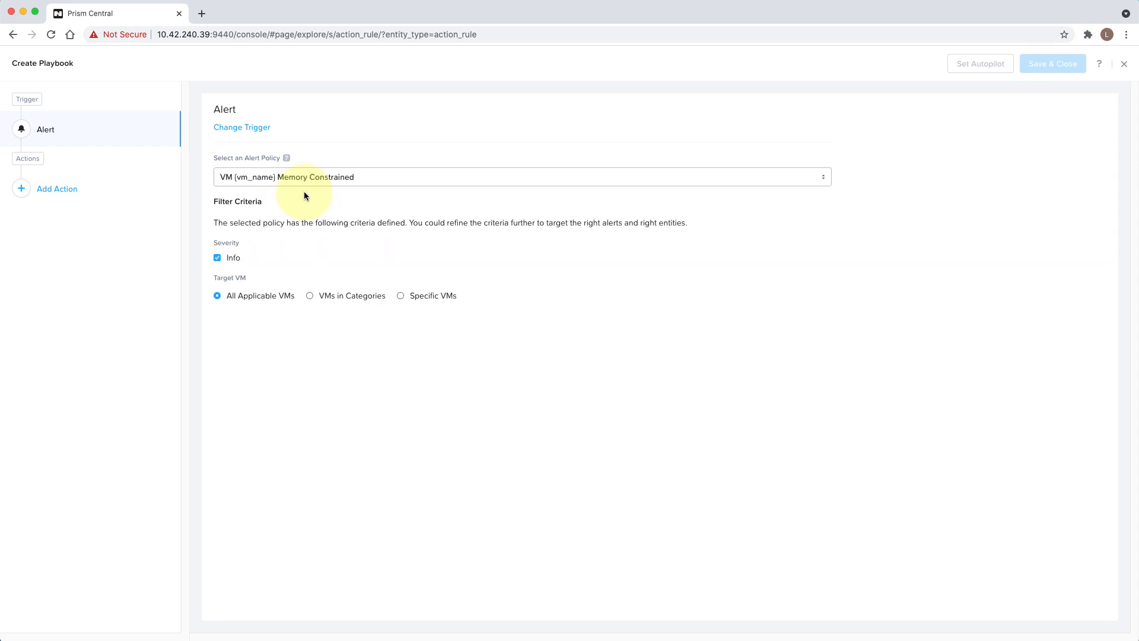
mouse_move(59, 198)
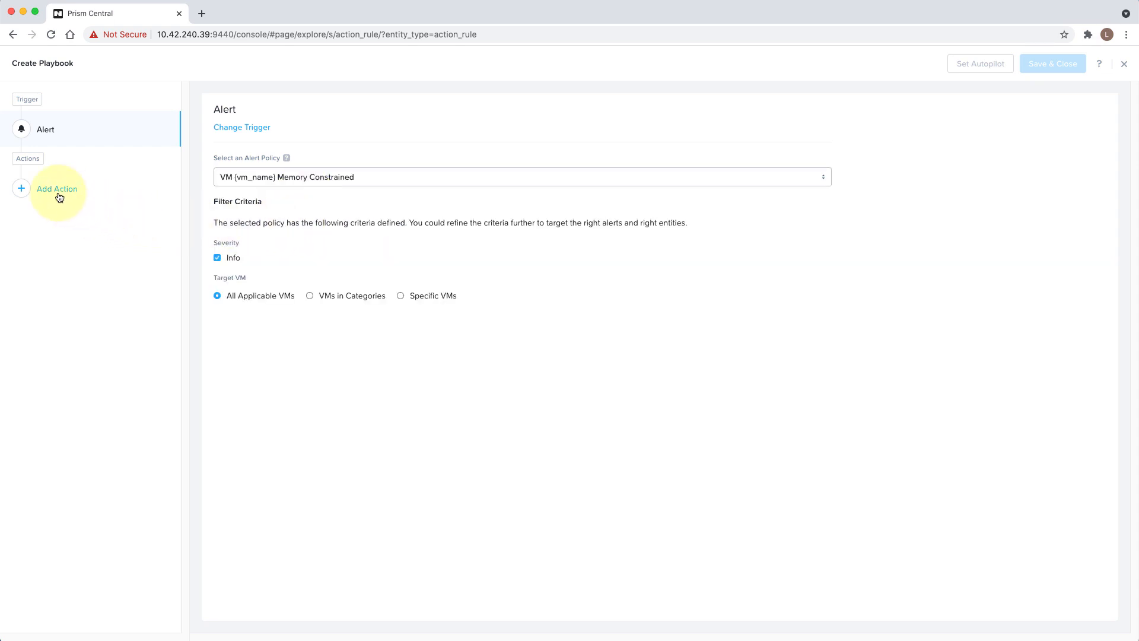
Add a VM Snapshot action with a 60-day Time To Live
click(57, 188)
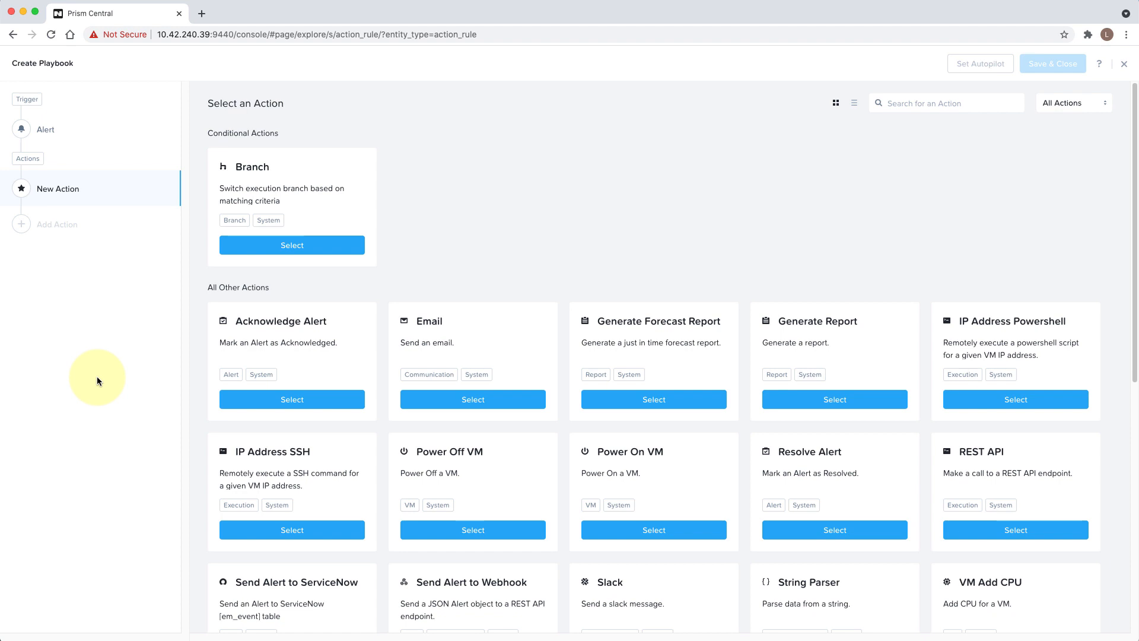
mouse_move(91, 369)
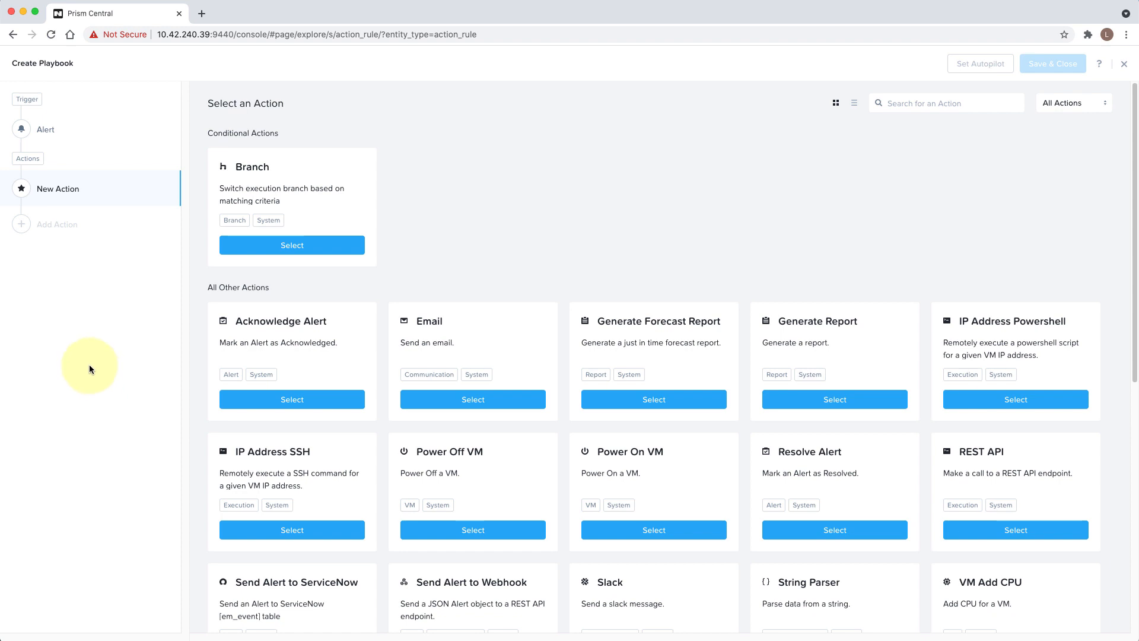
scroll(down, 3)
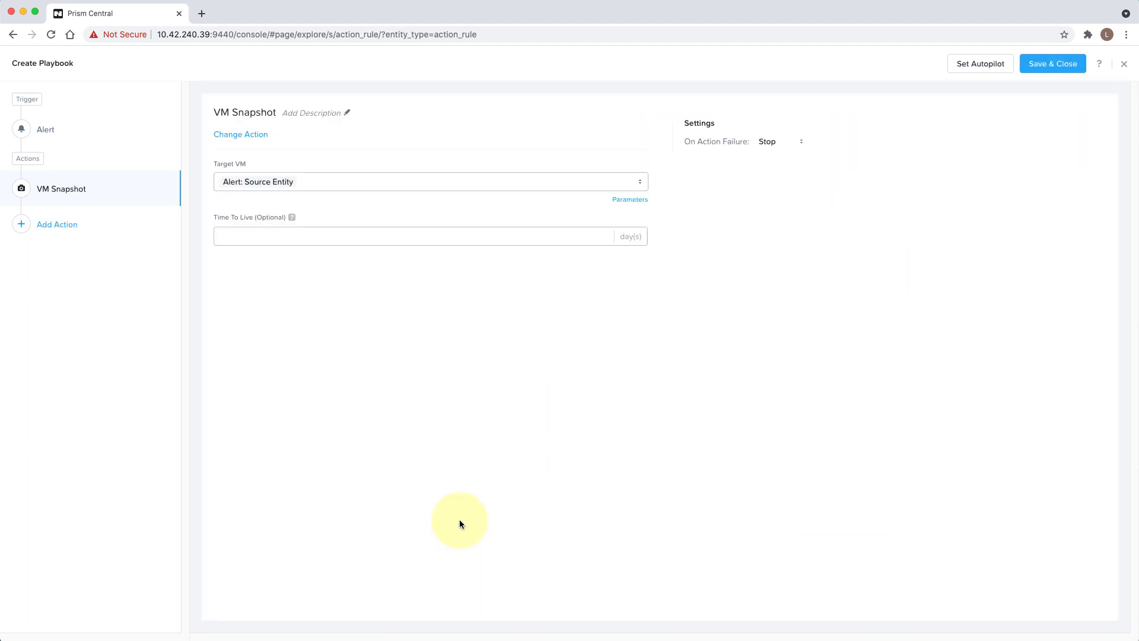
text(60)
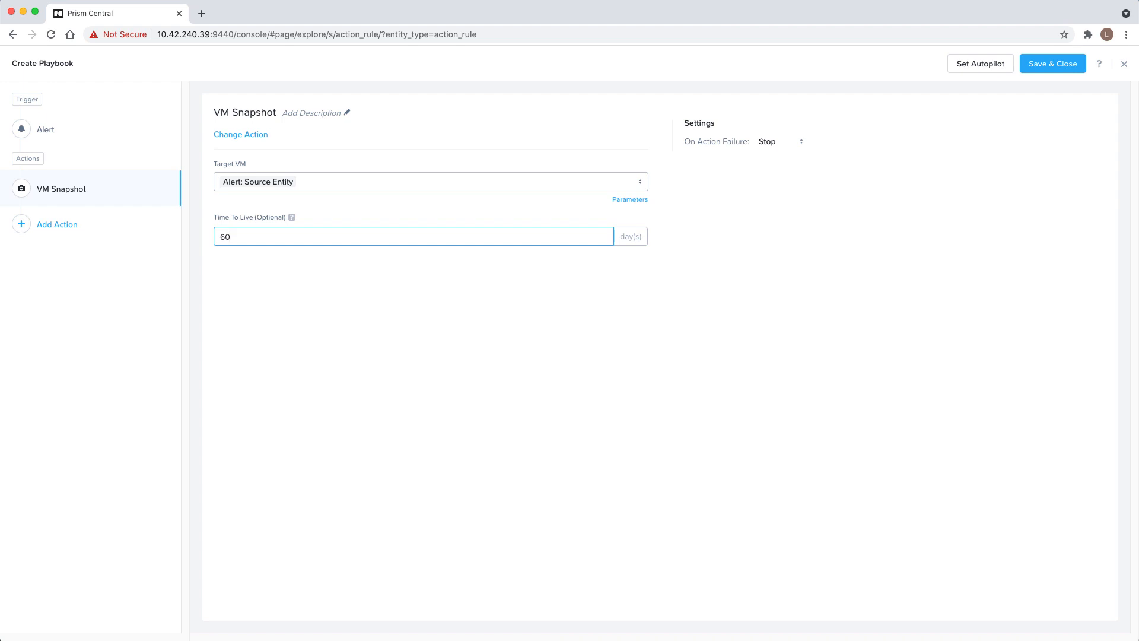
Add a VM Add Memory action with a 20 GiB maximum limit
click(57, 225)
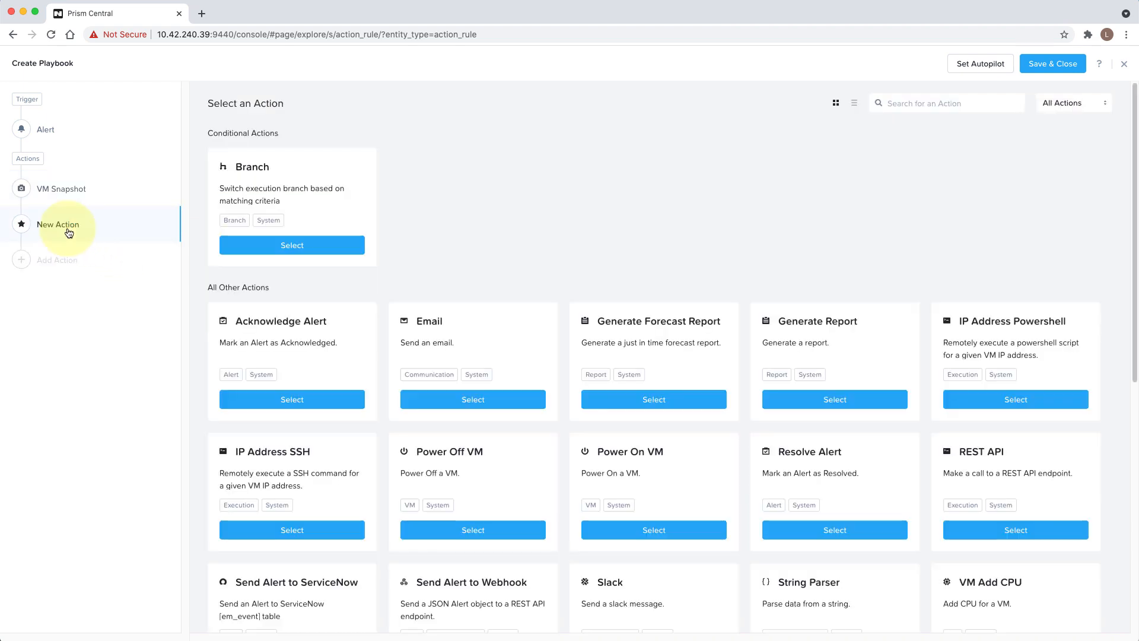
scroll(down, 3)
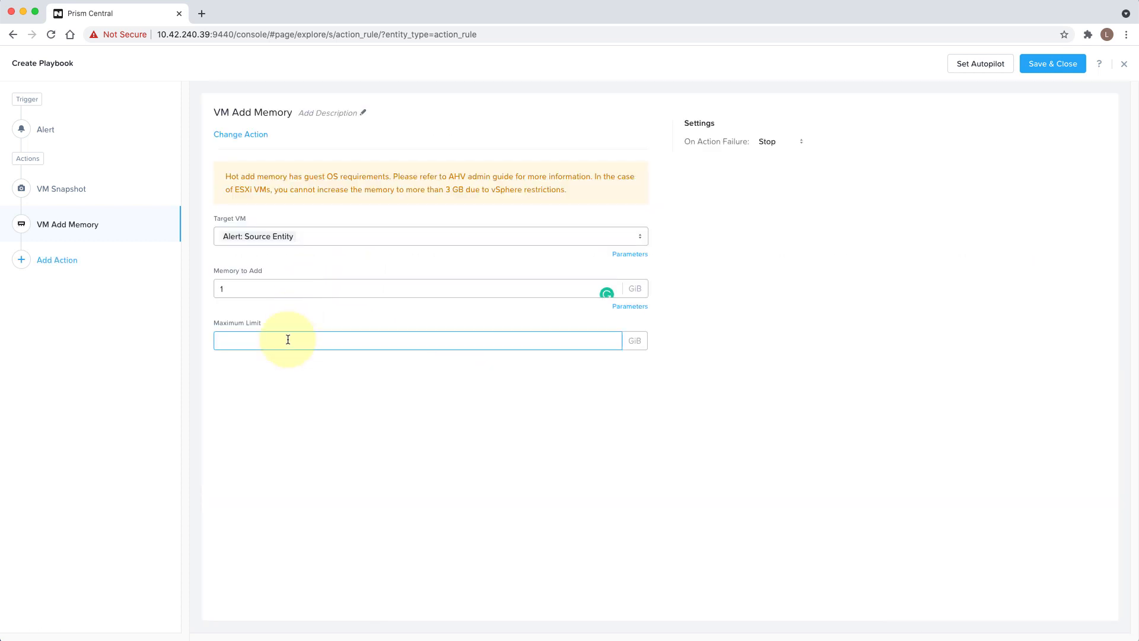
text(20)
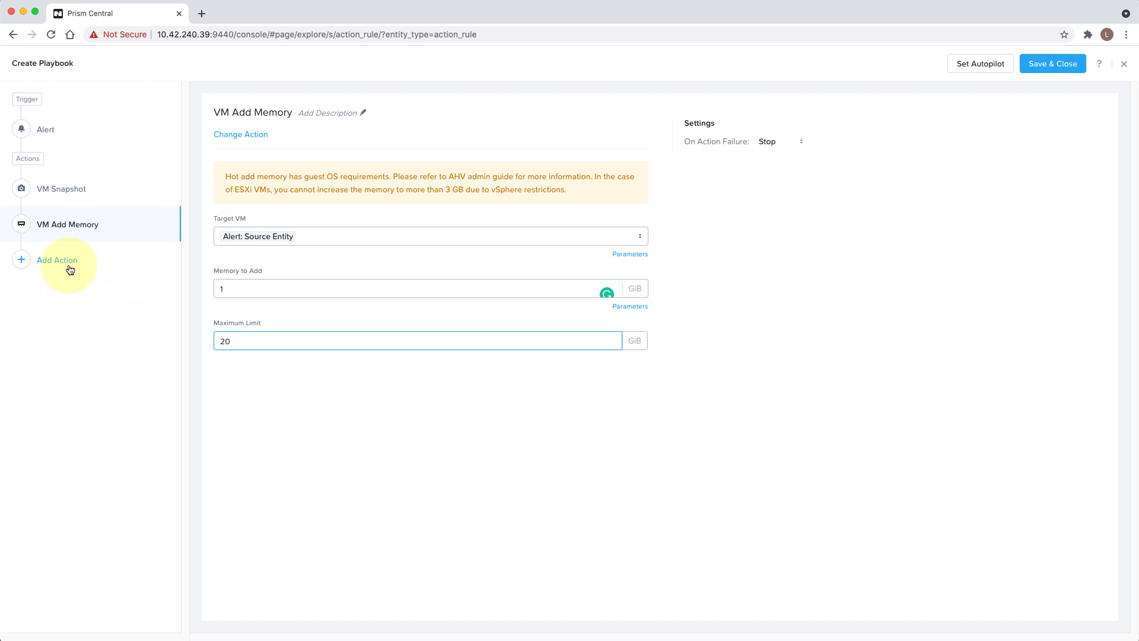
click(57, 260)
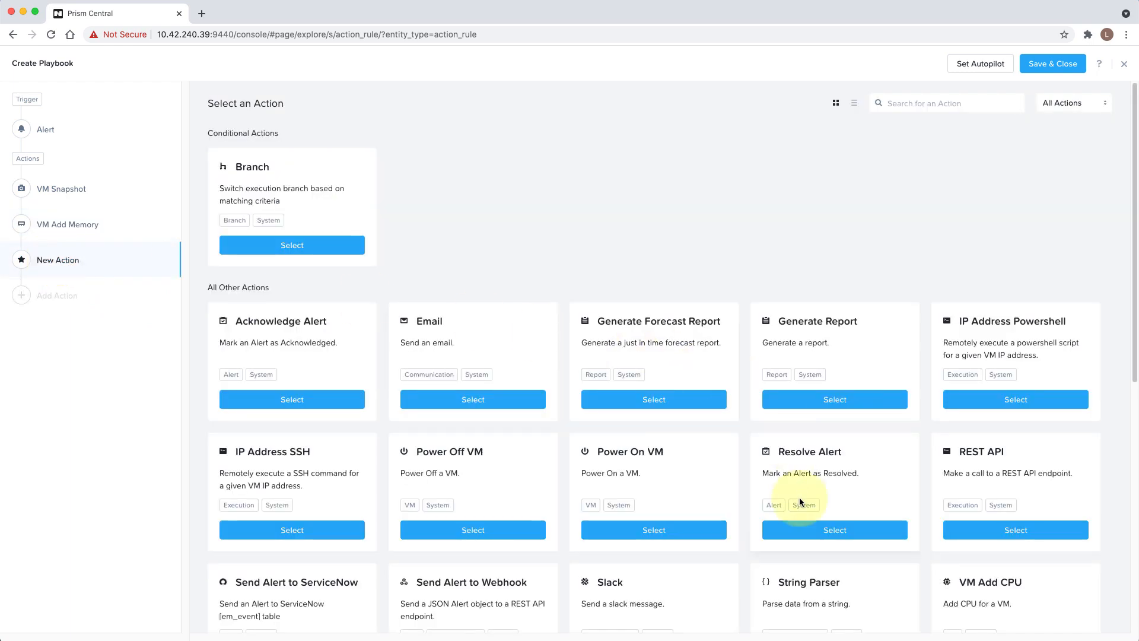
Add a Resolve Alert action followed by an Email action
click(834, 530)
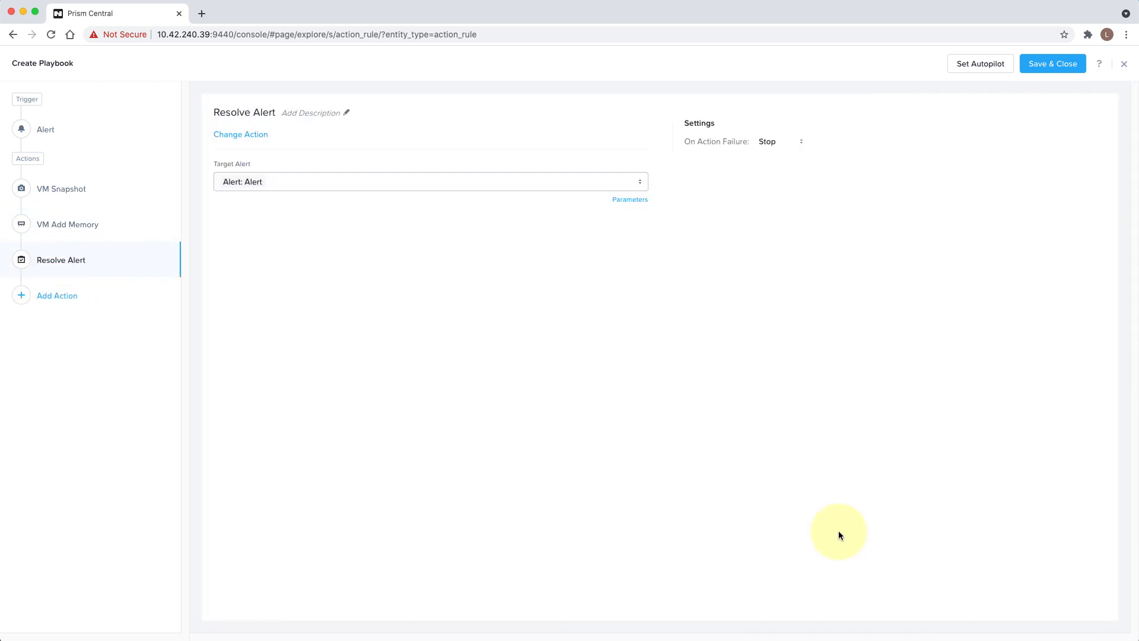
click(57, 295)
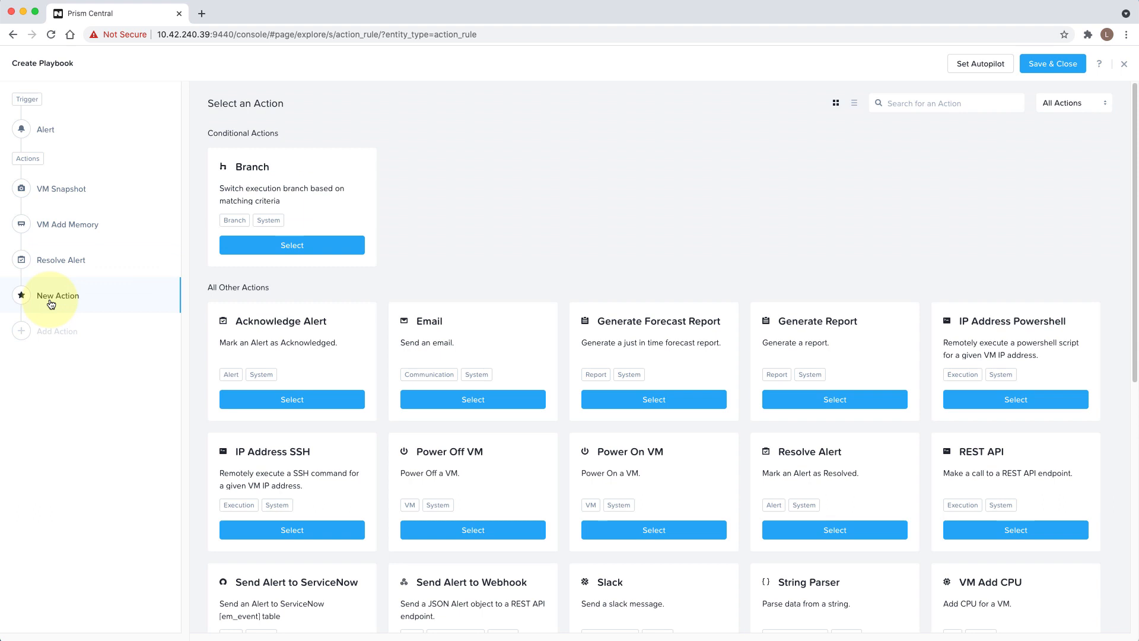
click(472, 400)
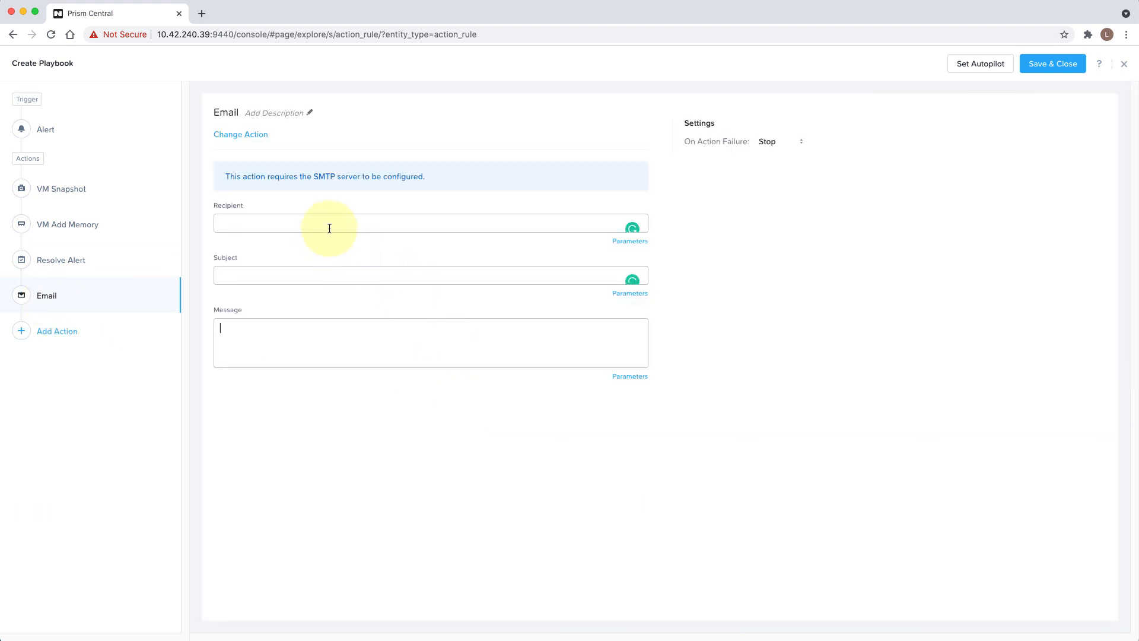
Write the memory-increased email using the Source Entity Name, then Save & Close
text(Memory increased on)
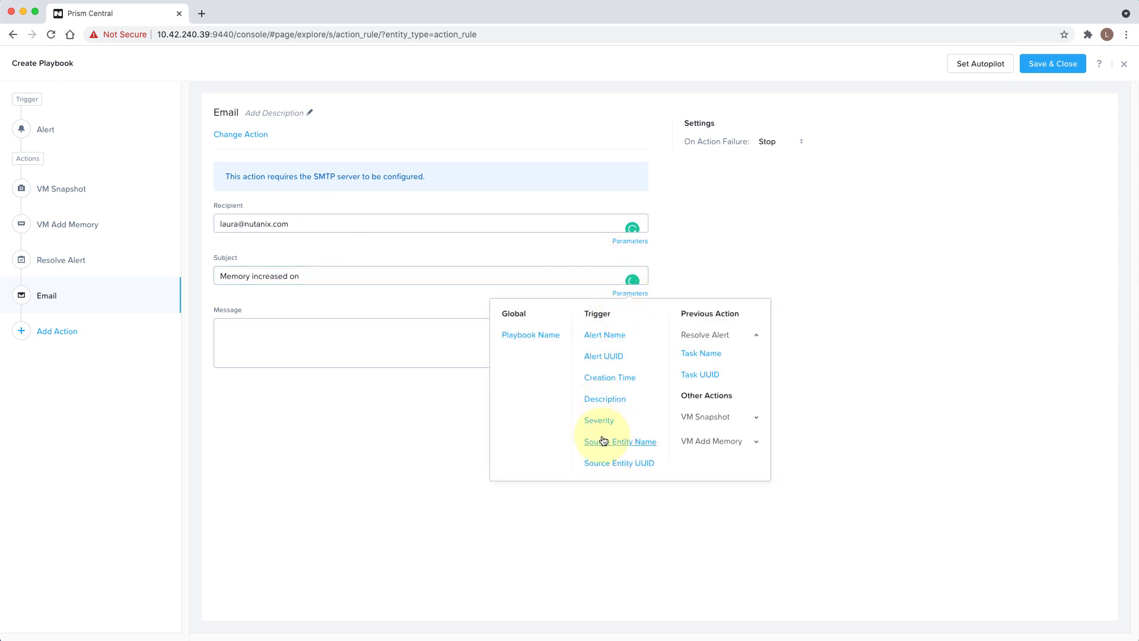
click(619, 441)
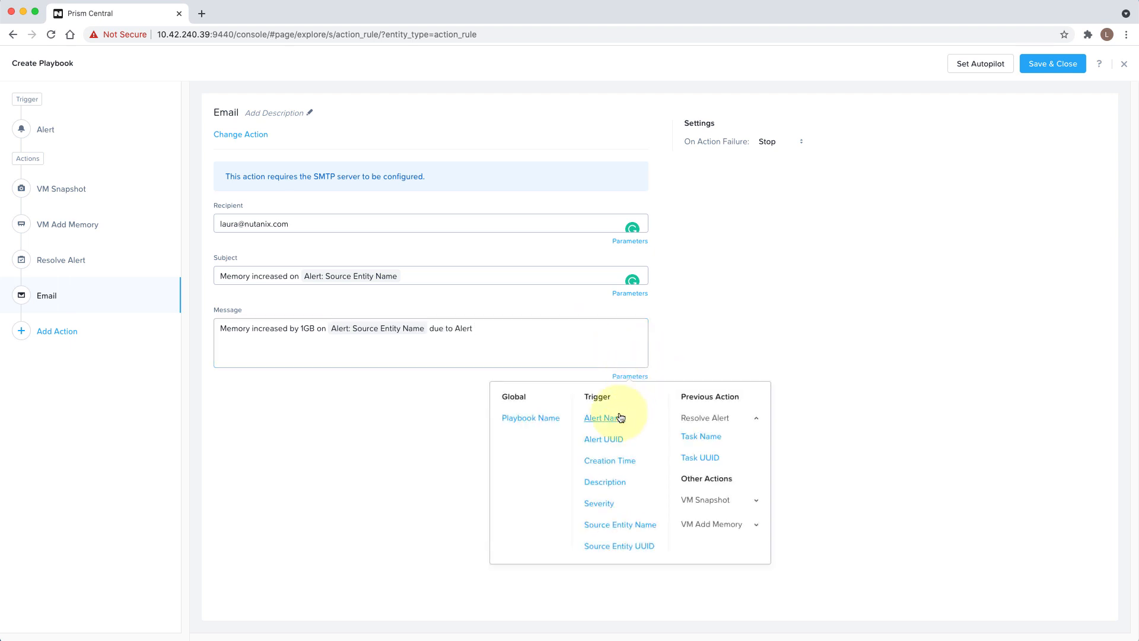
click(1052, 63)
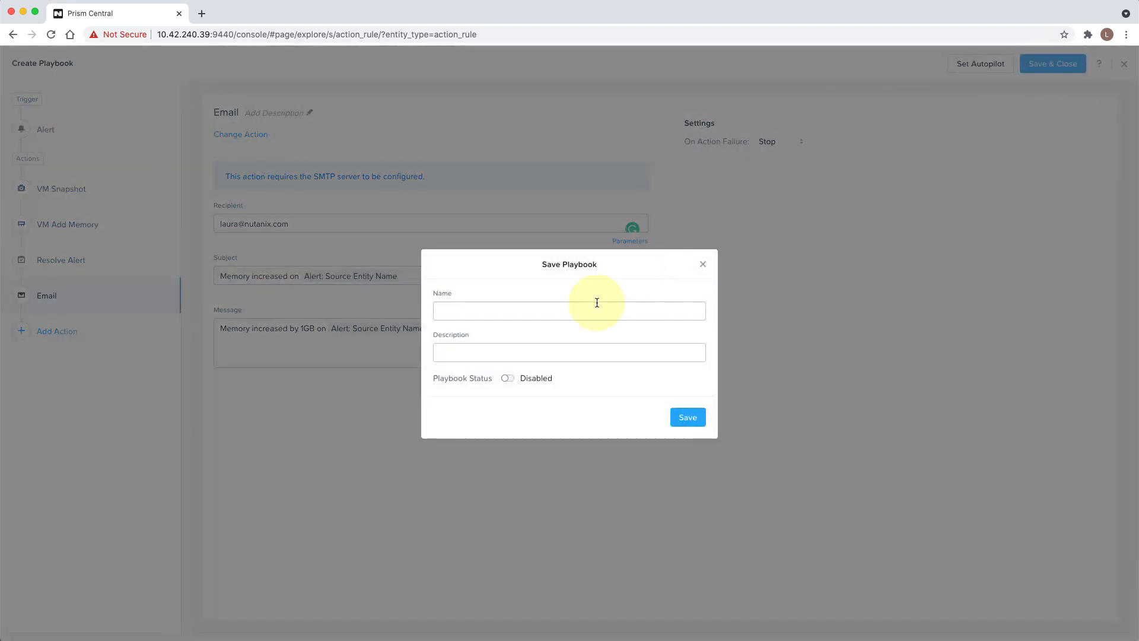
Name the playbook 'increase VM memory', set its status to Enabled, and save
text(increase VM memory)
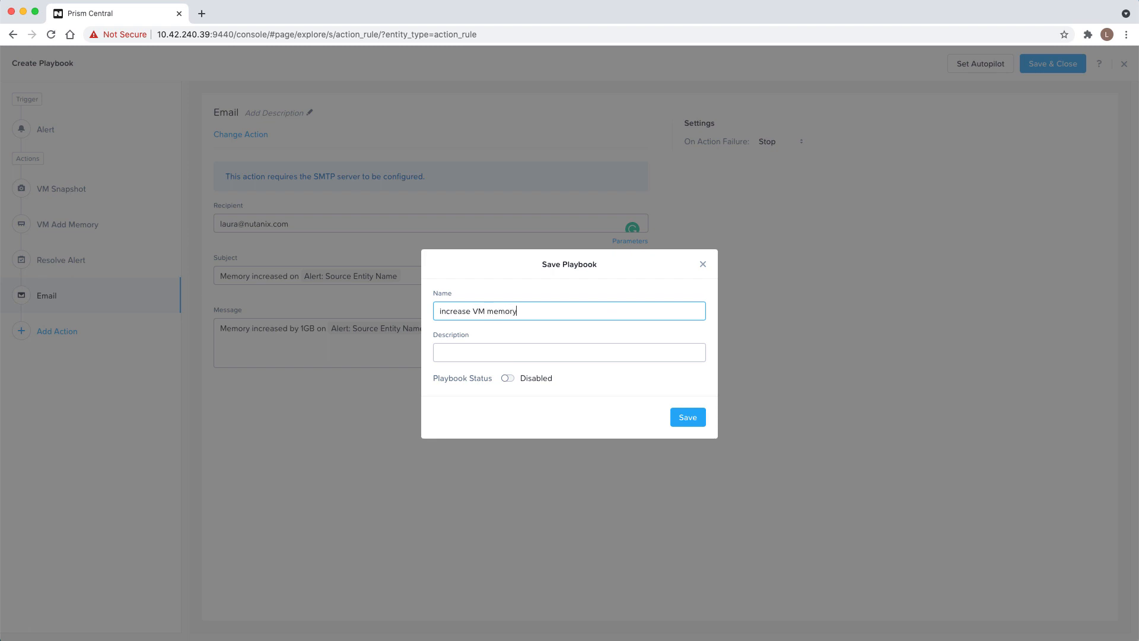
click(688, 431)
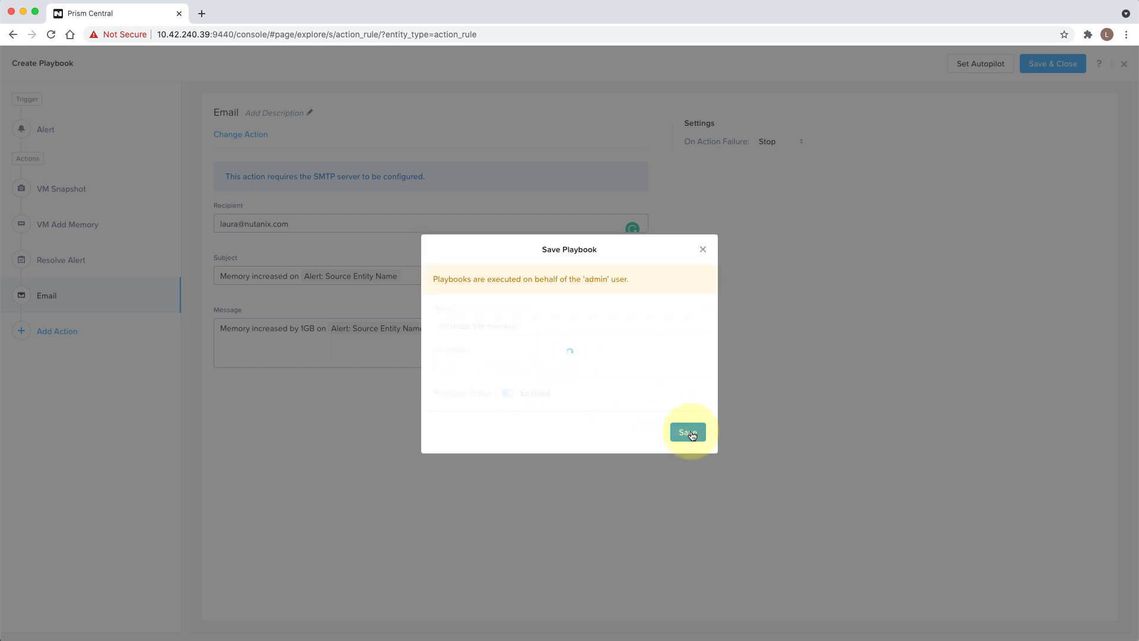
click(687, 432)
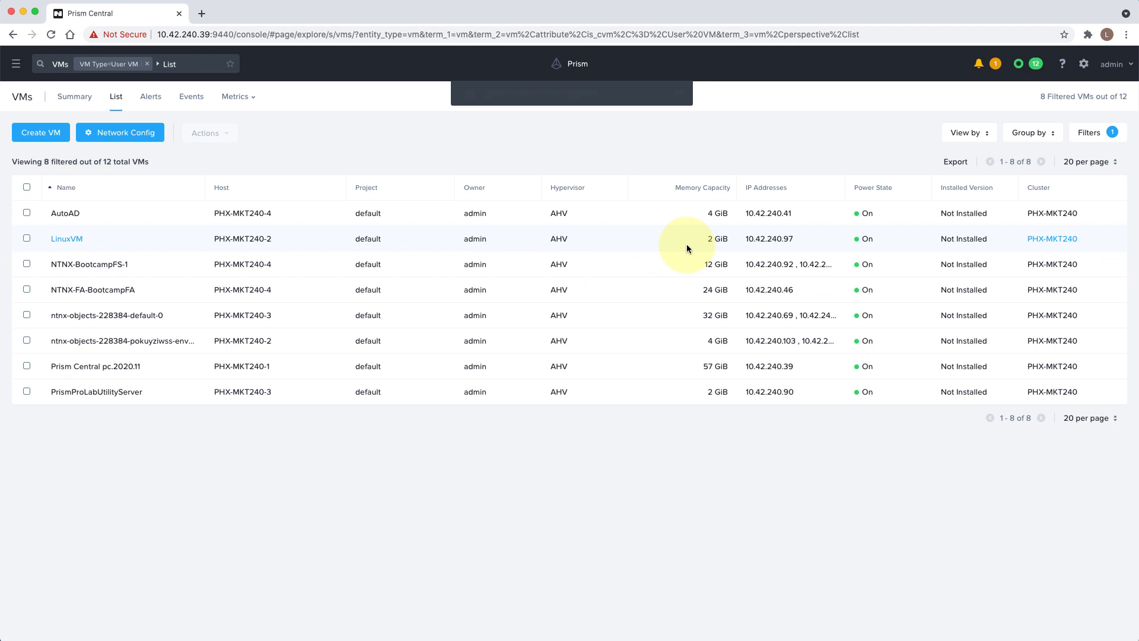
Open LinuxVM's details to view its unresolved Memory Constrained alert
click(67, 239)
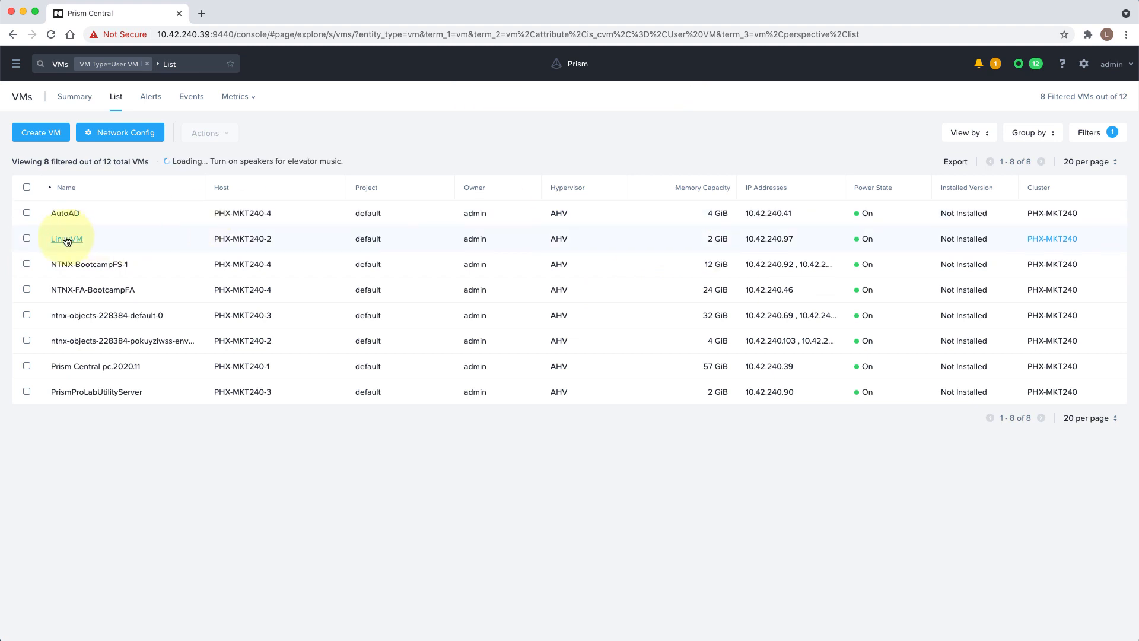
click(65, 238)
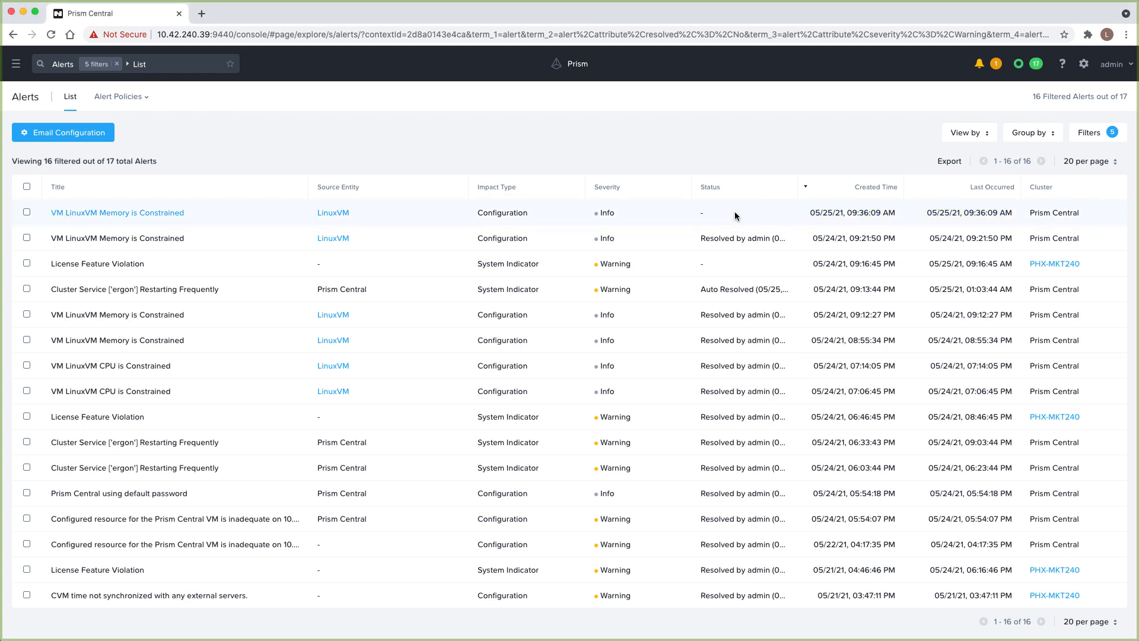
Return to the VMs list, where LinuxVM now shows 3 GiB memory
click(1019, 64)
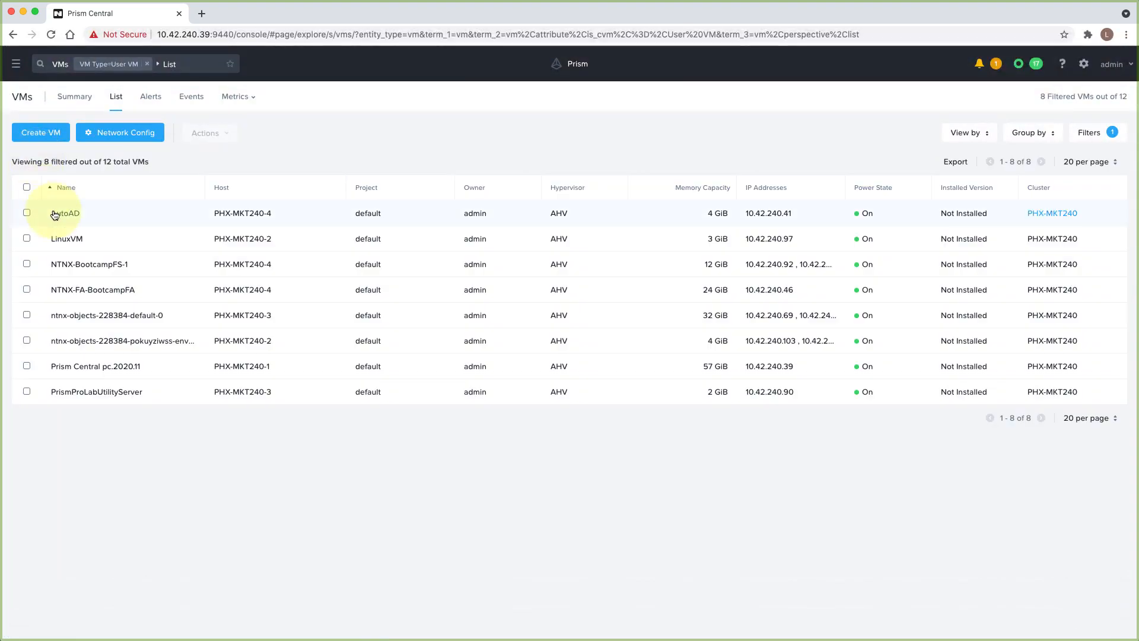
Confirm LinuxVM's 3 GiB memory in its Summary, then open the Playbooks list
click(66, 239)
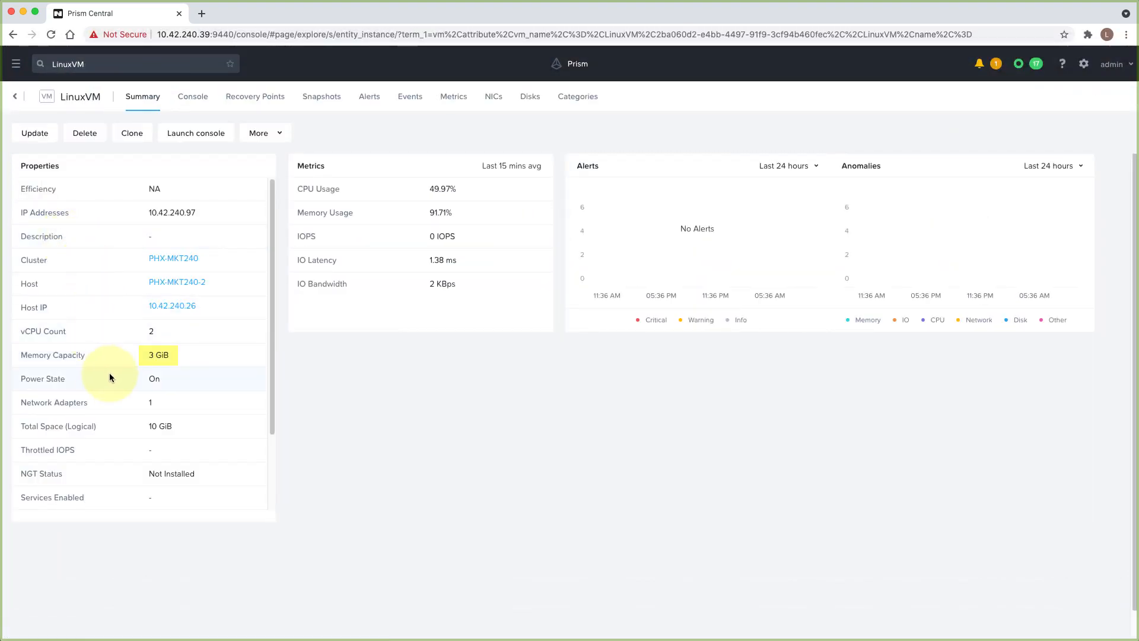
click(16, 65)
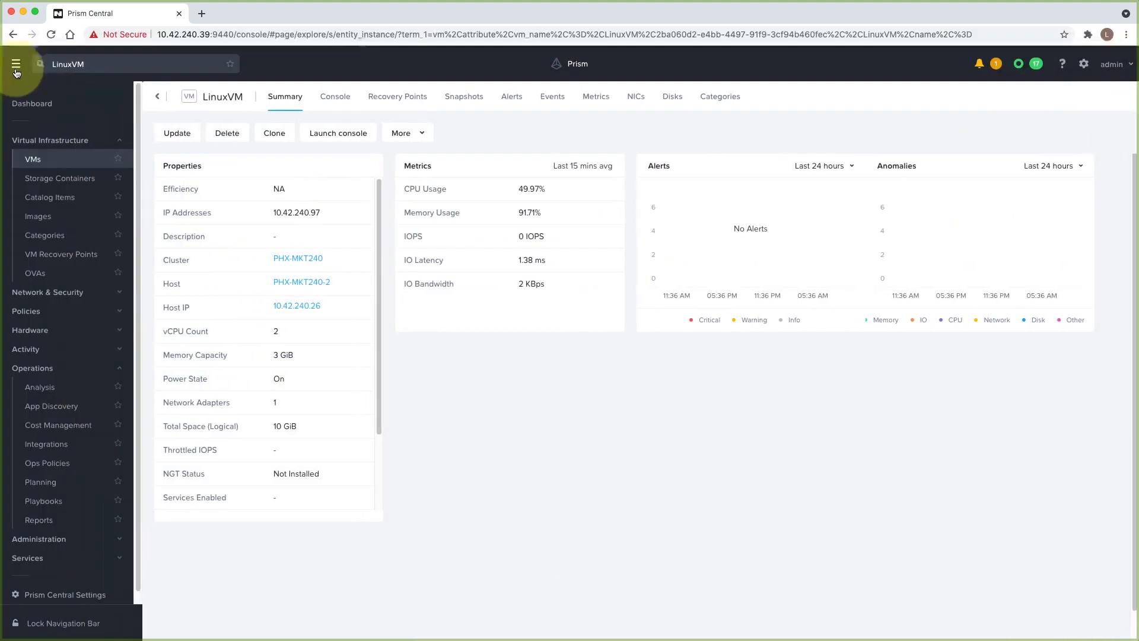
click(16, 64)
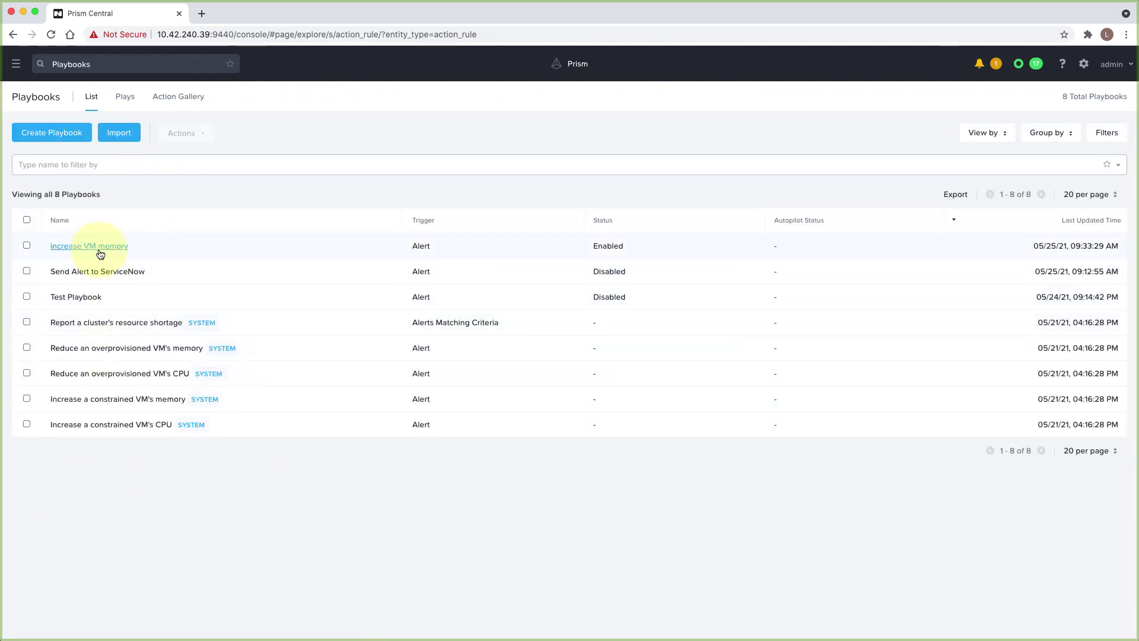
Open the increase VM memory run log and expand the VM Snapshot step
click(88, 246)
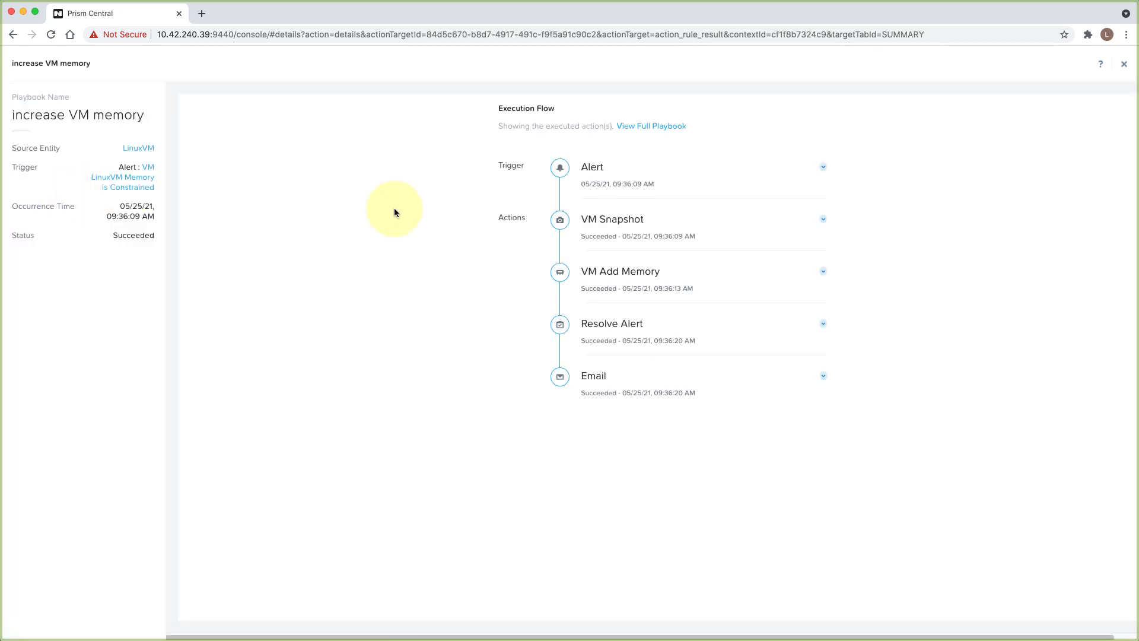
click(822, 219)
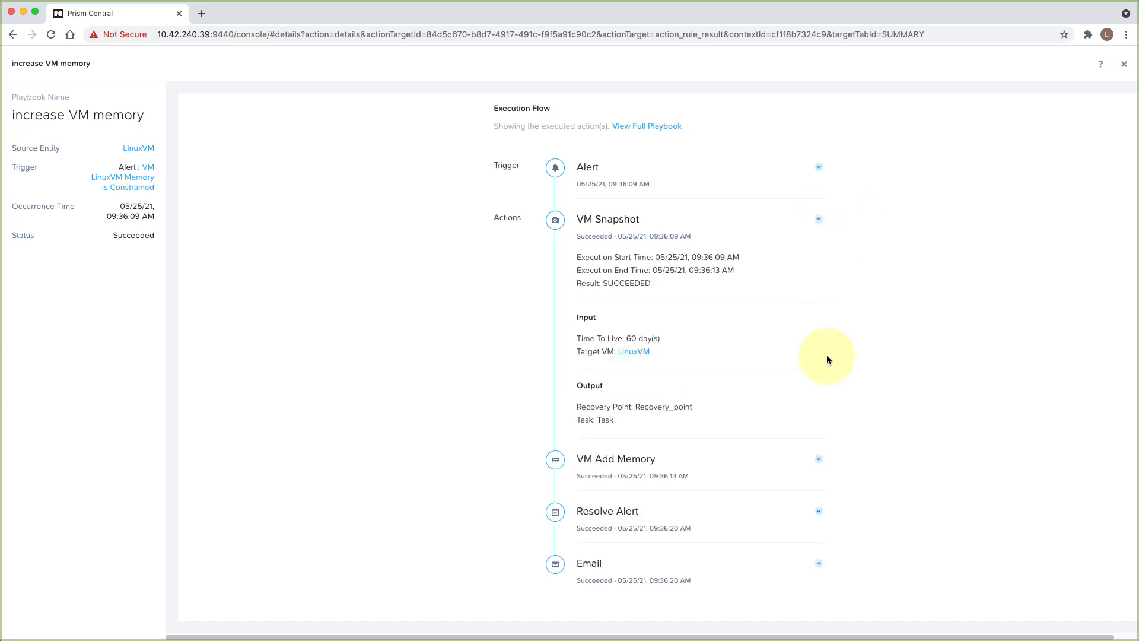